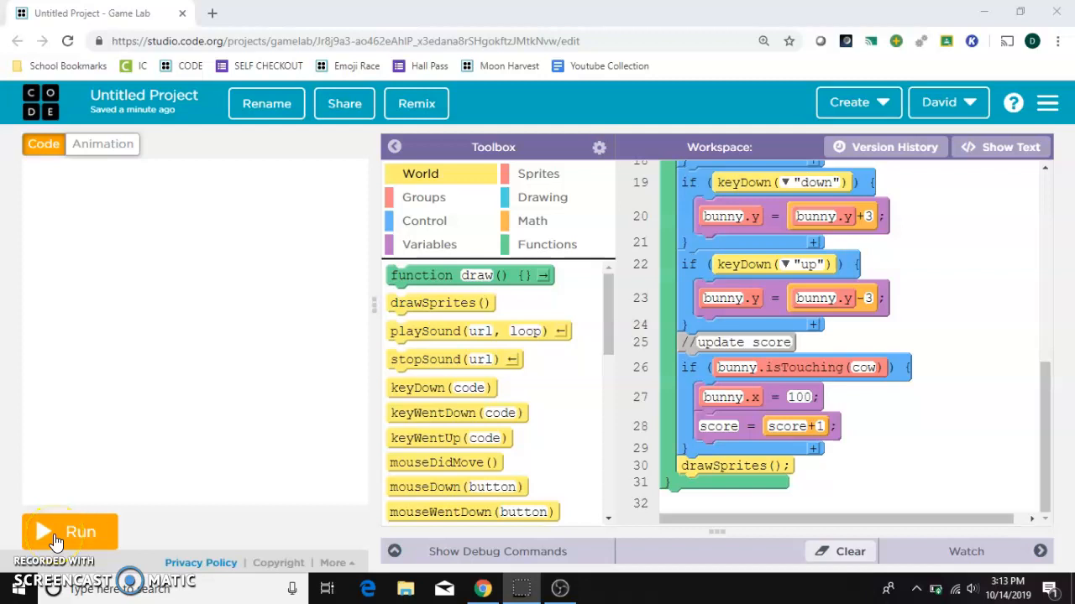
mouse_move(29, 478)
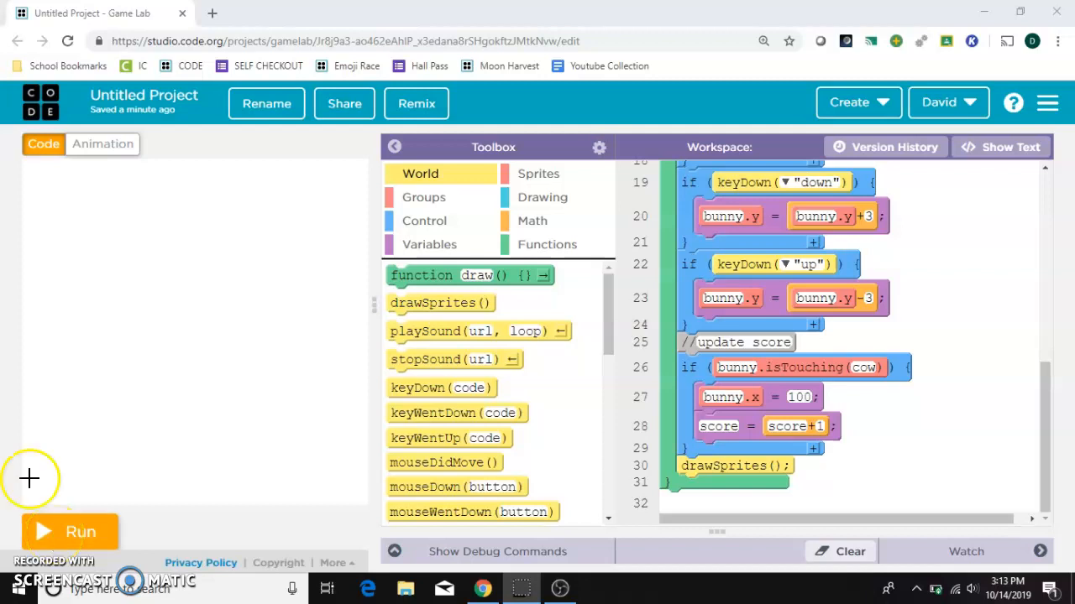
Run the game and steer the bunny into the cow until the score reaches 3
click(69, 532)
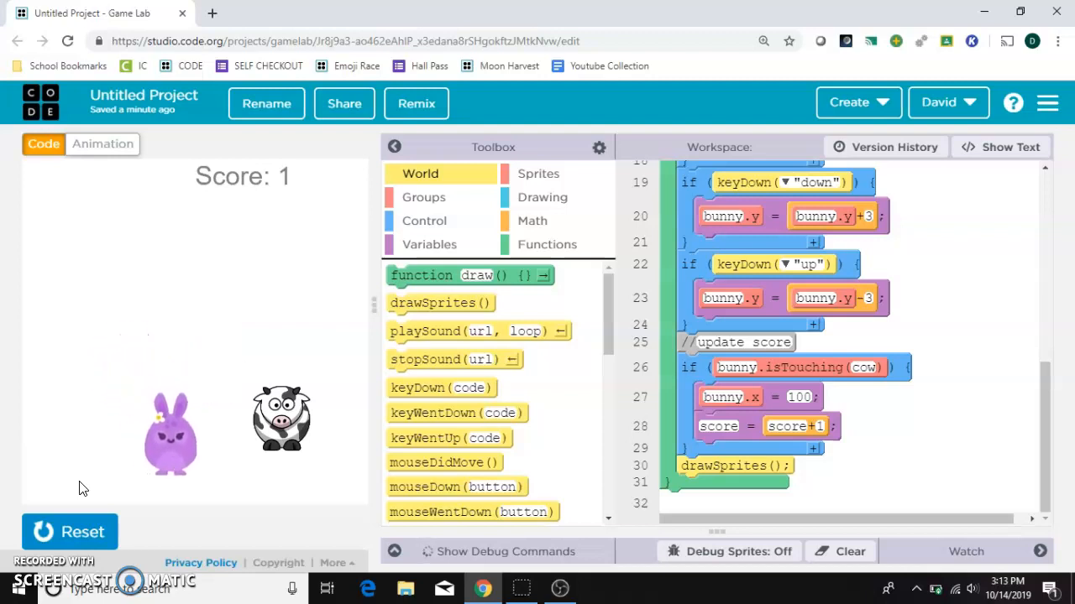
key(up)
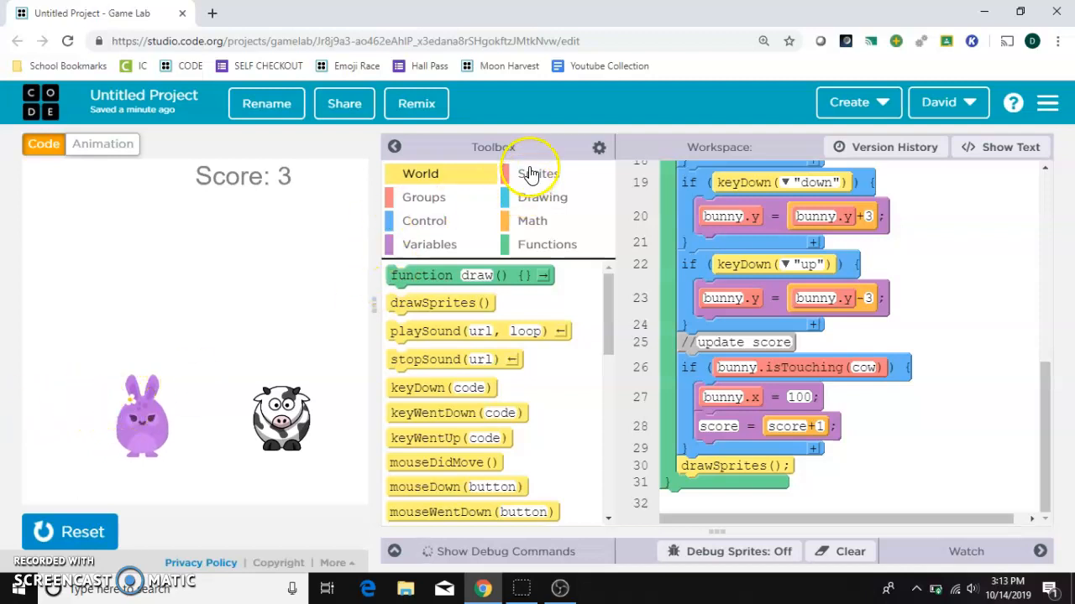
Show the Sprites blocks and scroll the workspace back to the update-score code
click(537, 174)
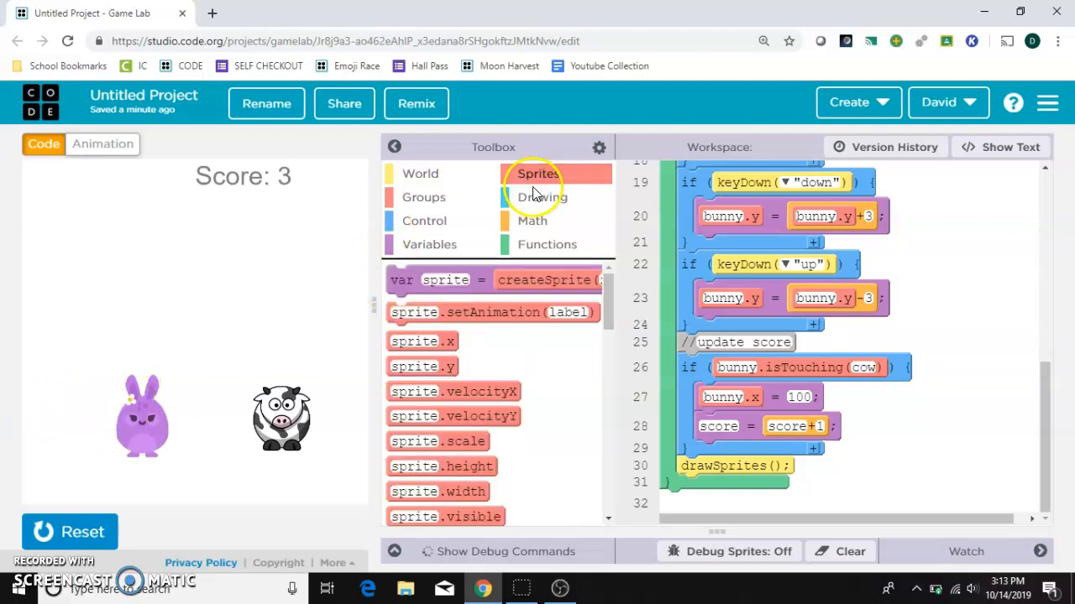
mouse_move(865, 453)
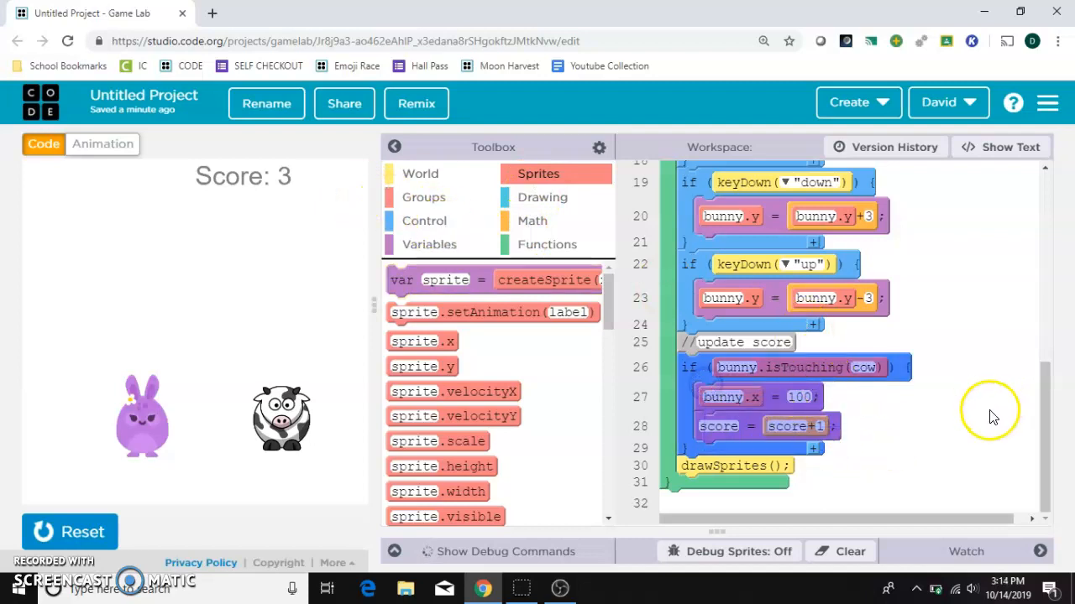
scroll(up, 3)
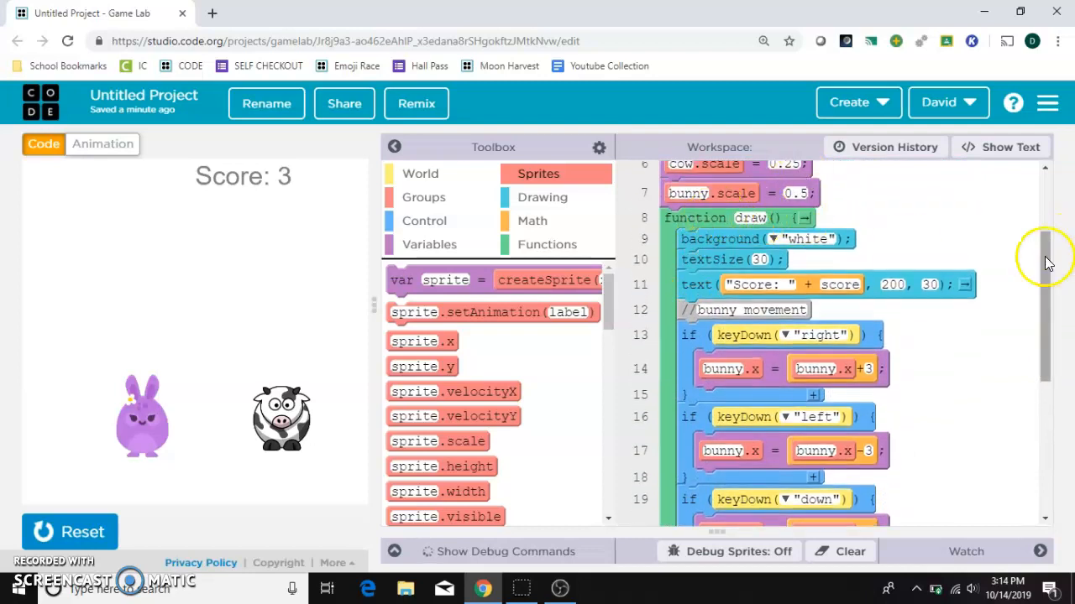
scroll(down, 3)
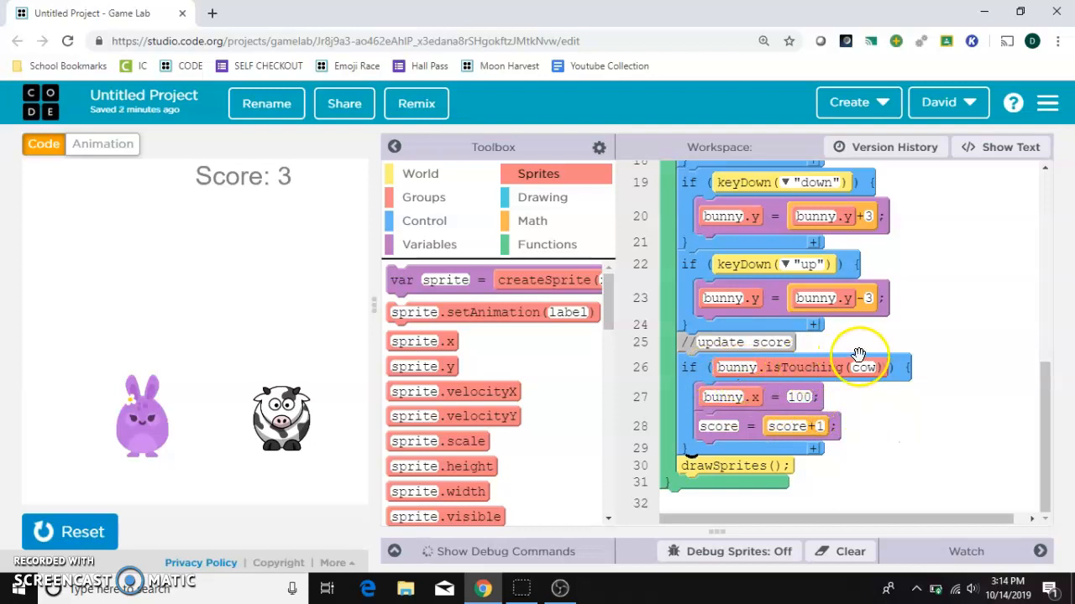
mouse_move(730, 401)
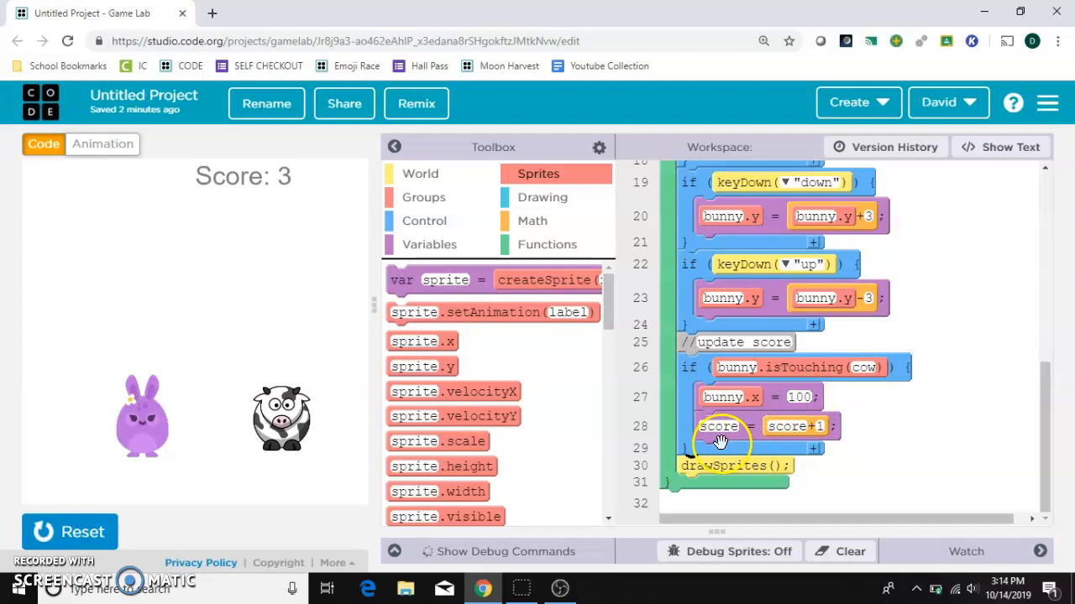
mouse_move(457, 231)
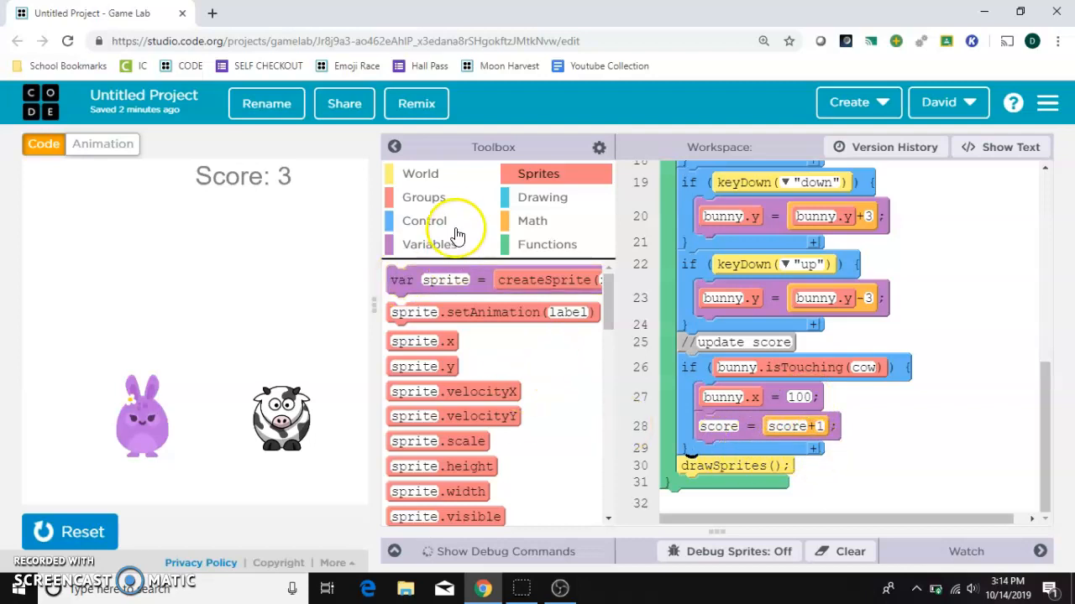
Add a Control if block with a Math > condition comparing score to 4
click(424, 220)
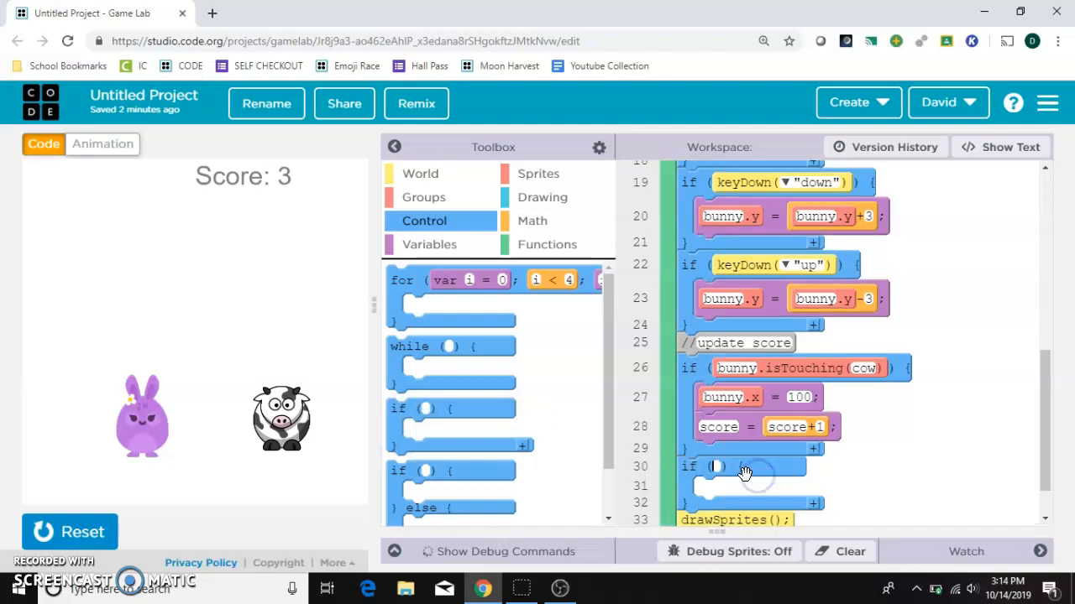
scroll(down, 3)
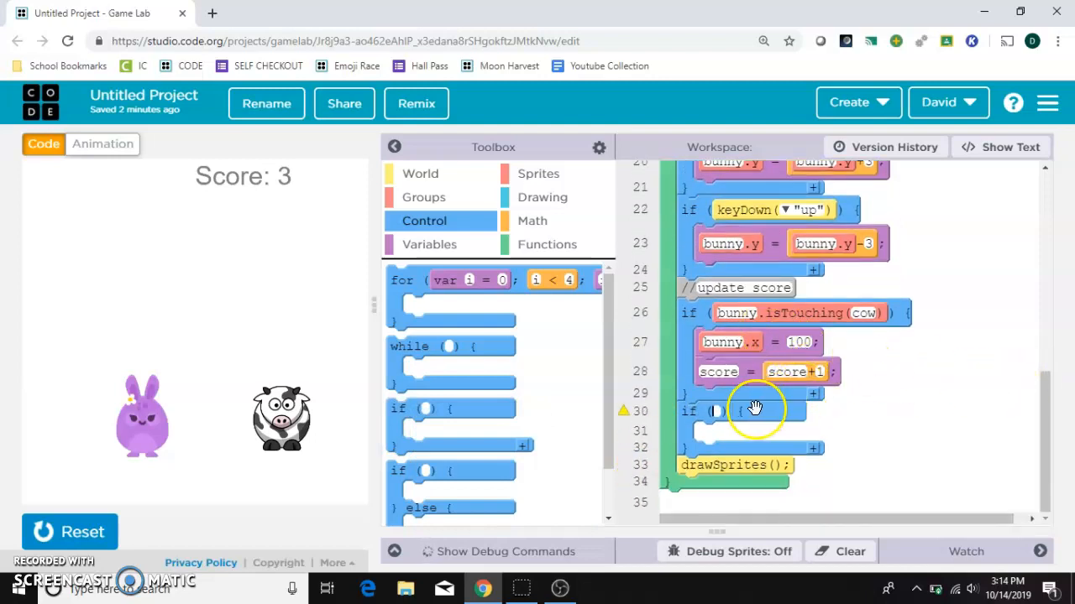
click(532, 220)
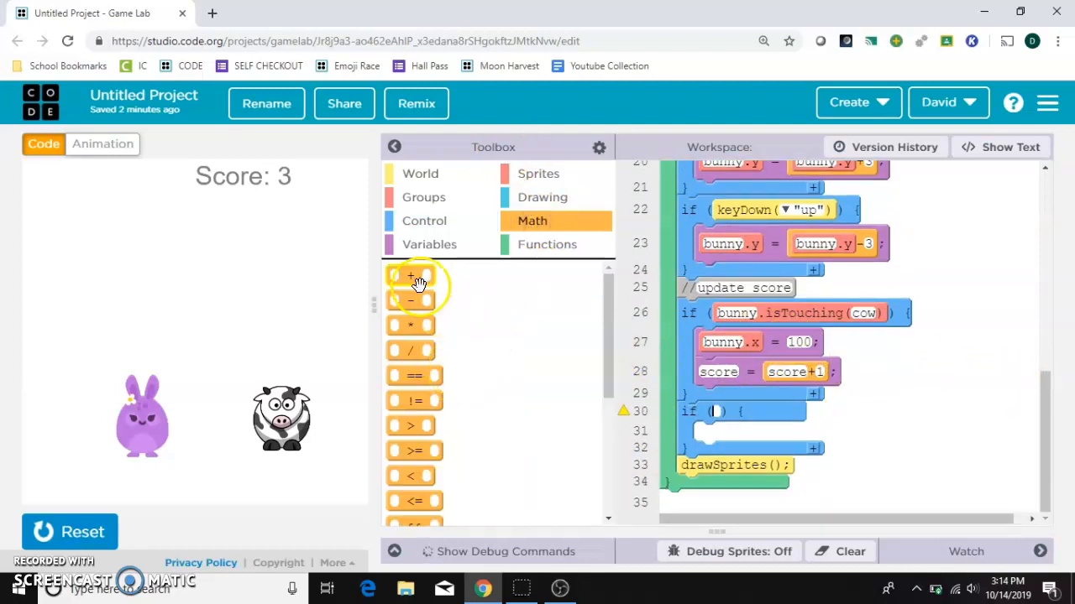
scroll(down, 3)
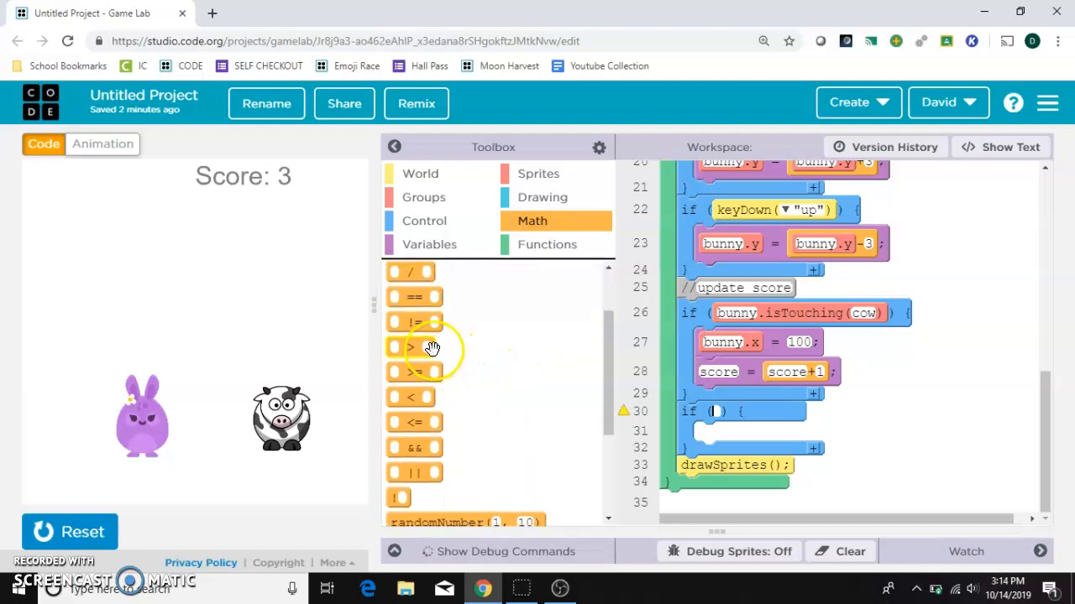
mouse_move(653, 378)
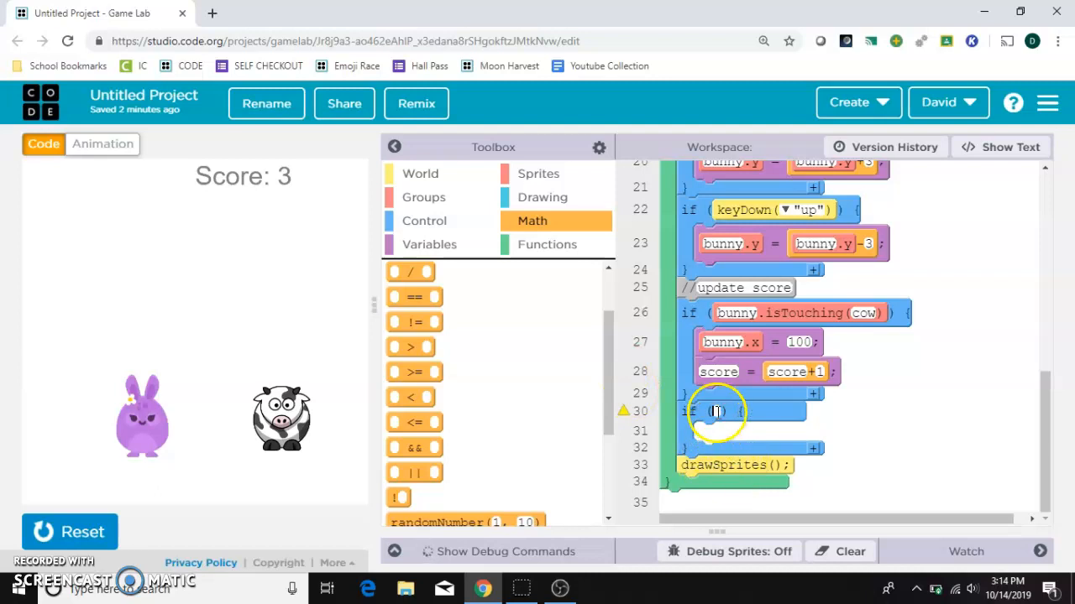
text(score)
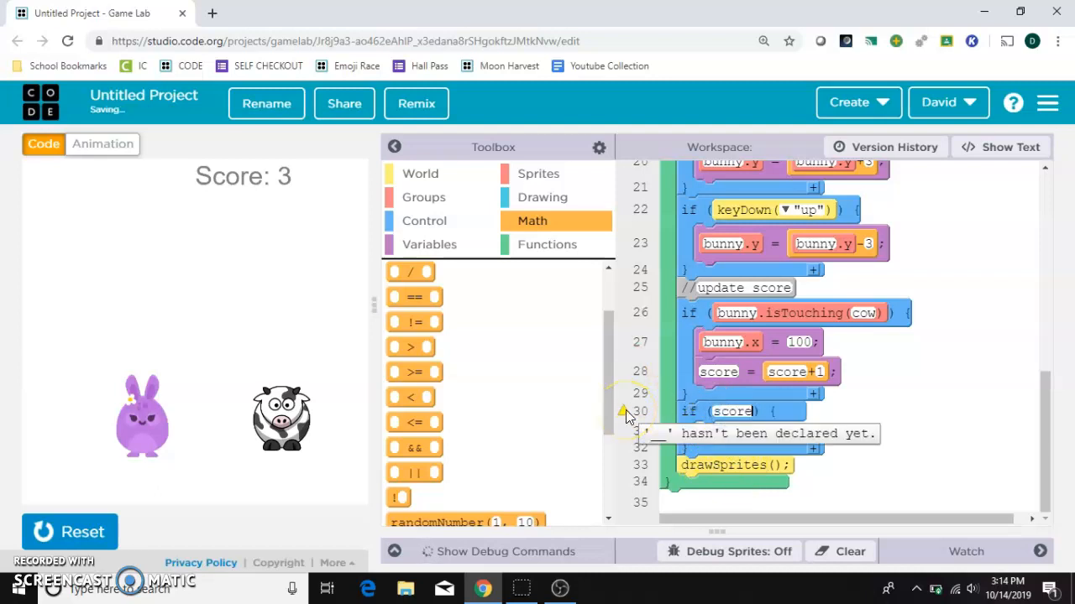
text(>4)
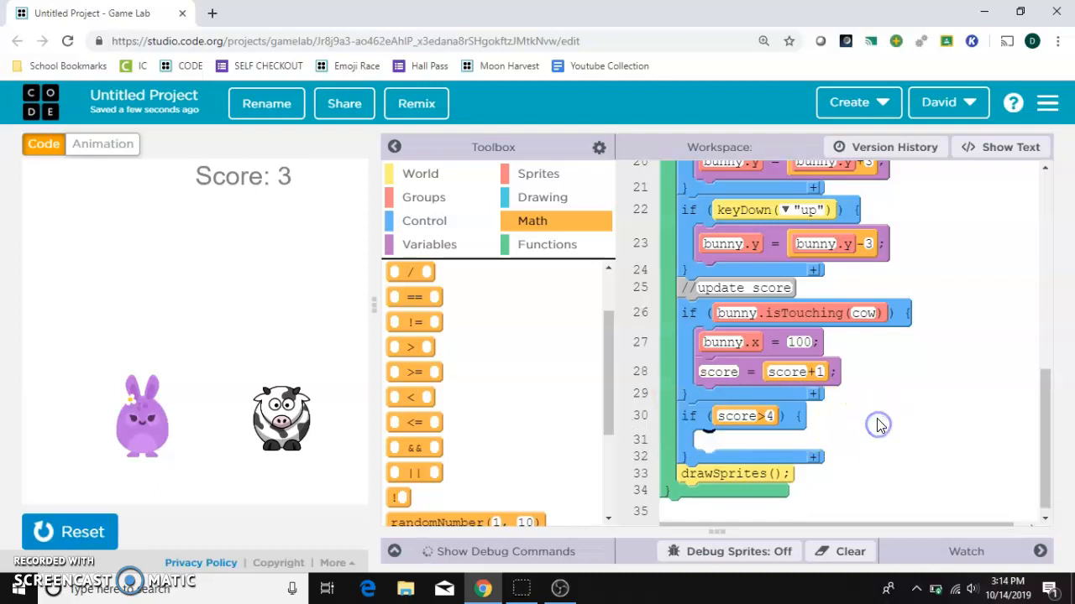
mouse_move(875, 437)
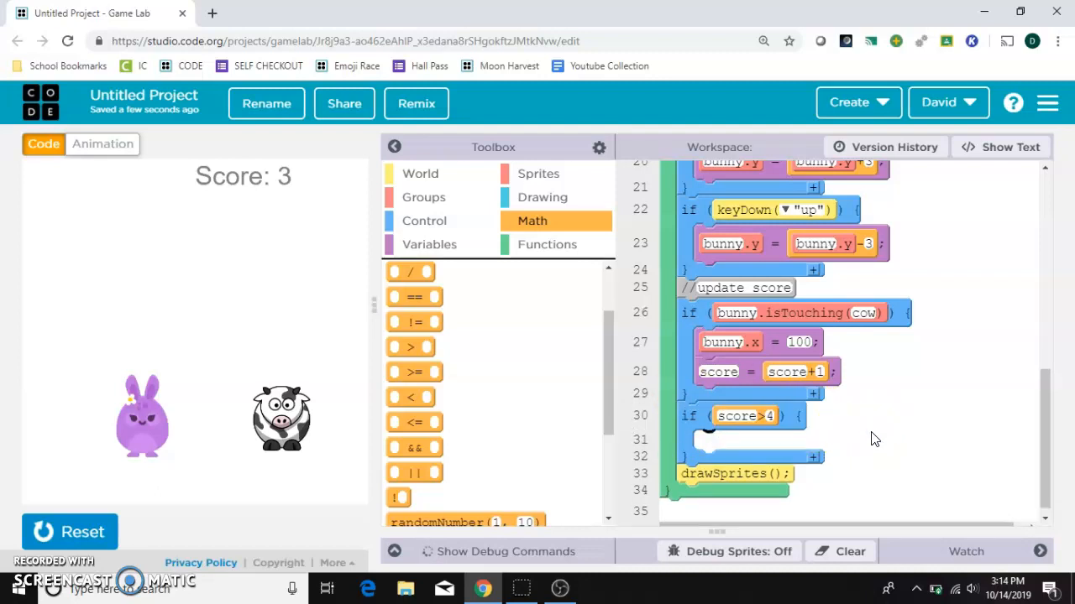
mouse_move(678, 417)
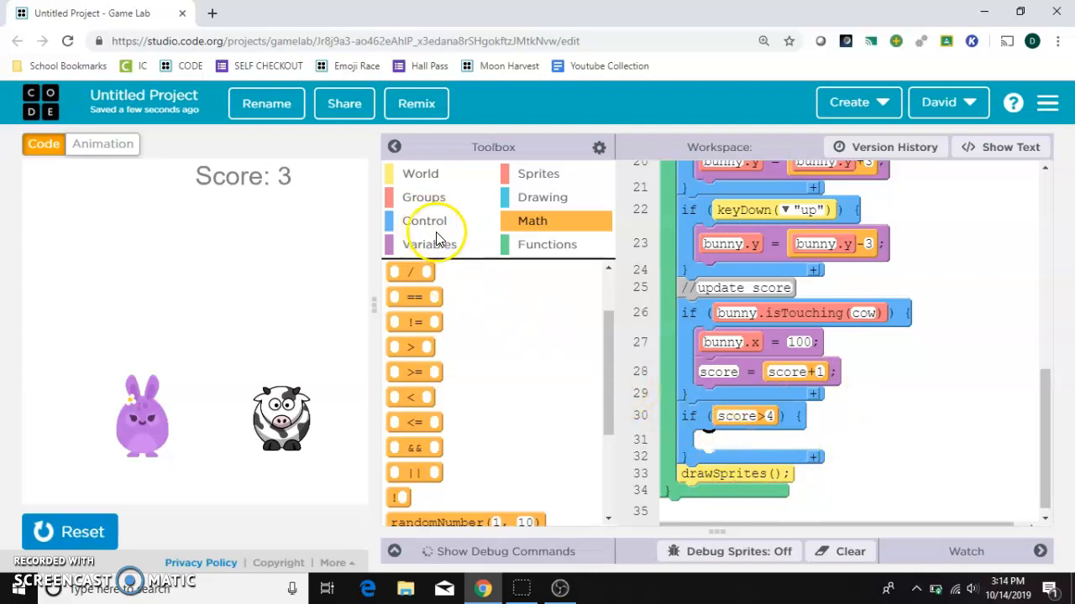
Place console.log("You win!") from Variables inside the if (score > 4) block
click(420, 174)
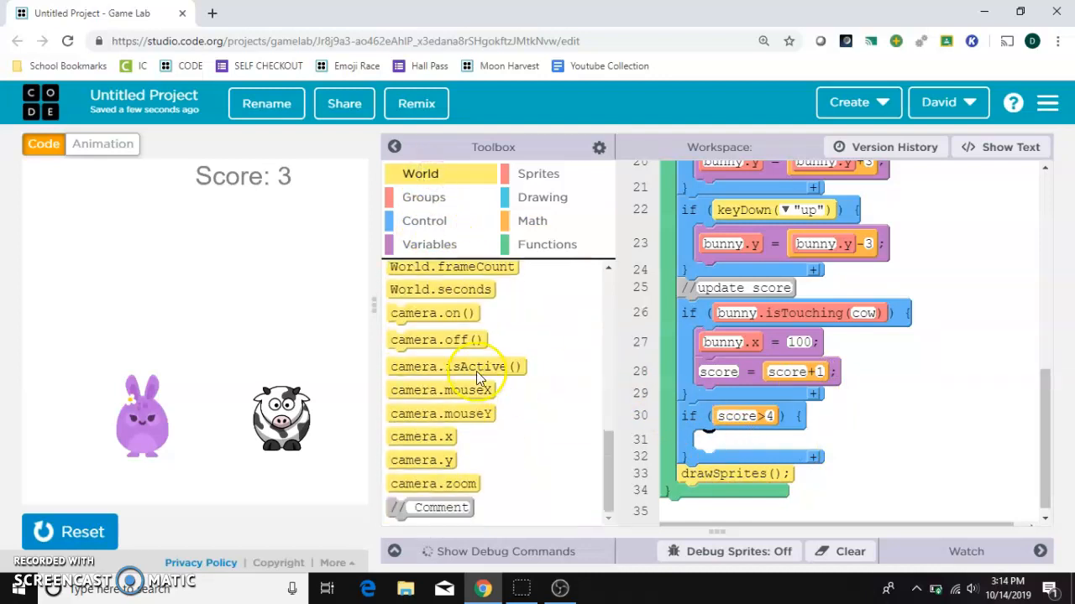
click(429, 244)
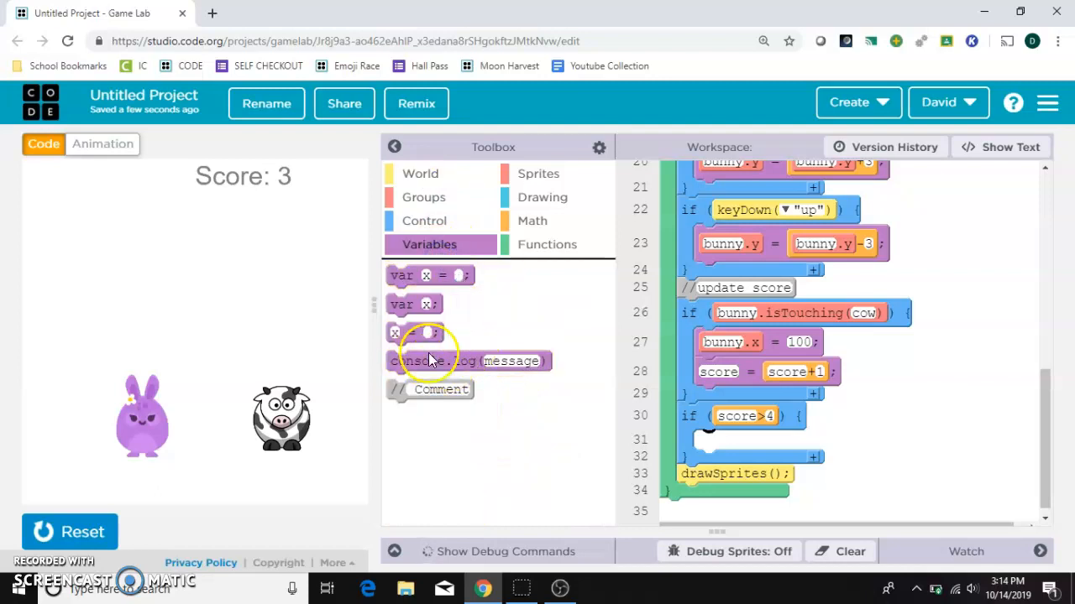
mouse_move(433, 305)
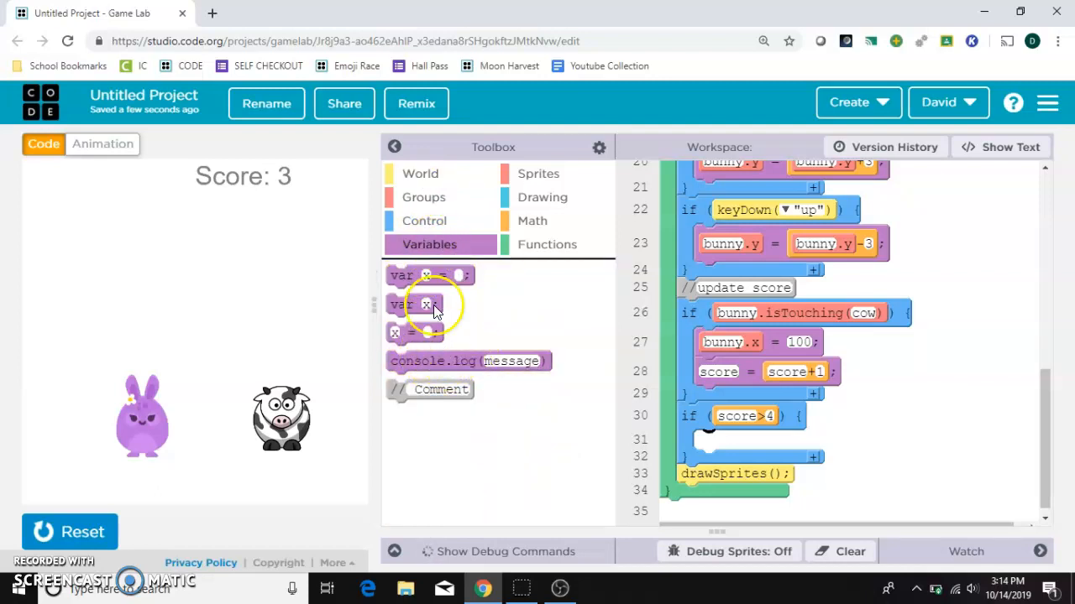
drag(468, 360, 788, 439)
text("You win!")
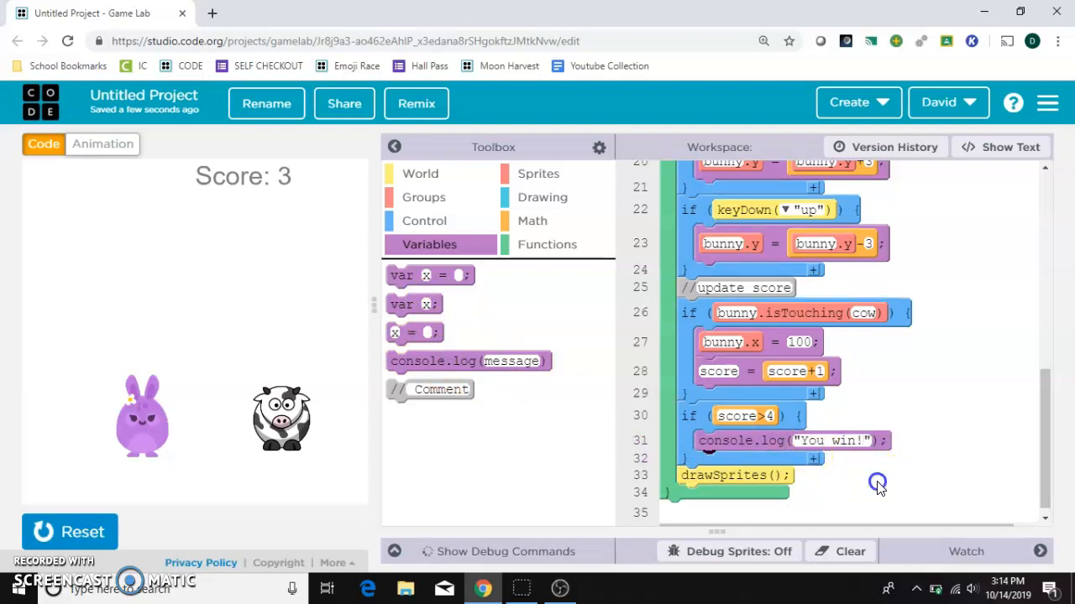
mouse_move(559, 552)
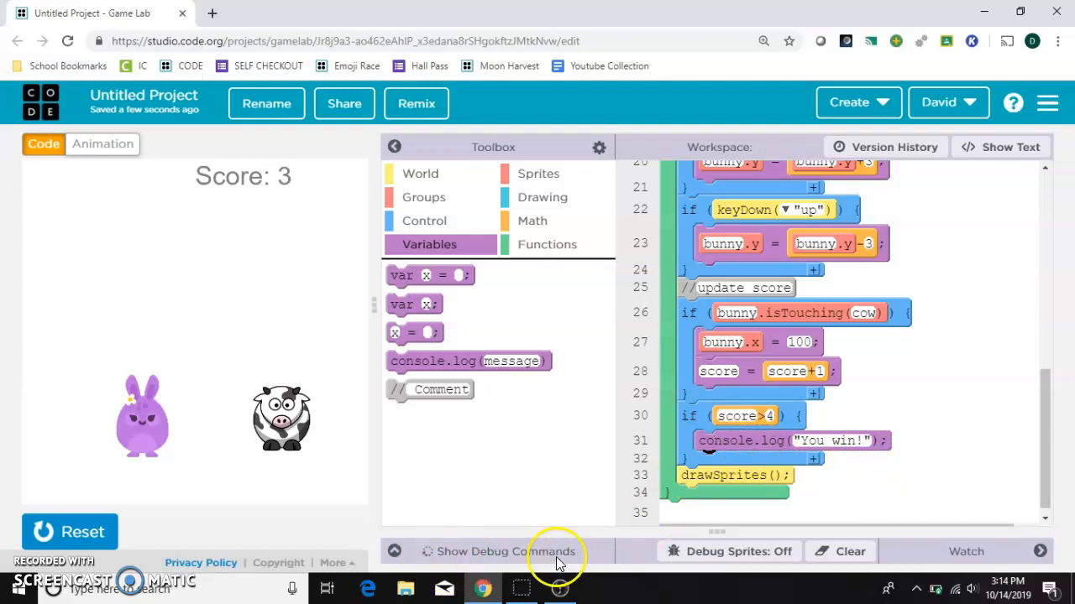
Rerun the game to Score: 4, stop it, and delete the console.log block
click(69, 532)
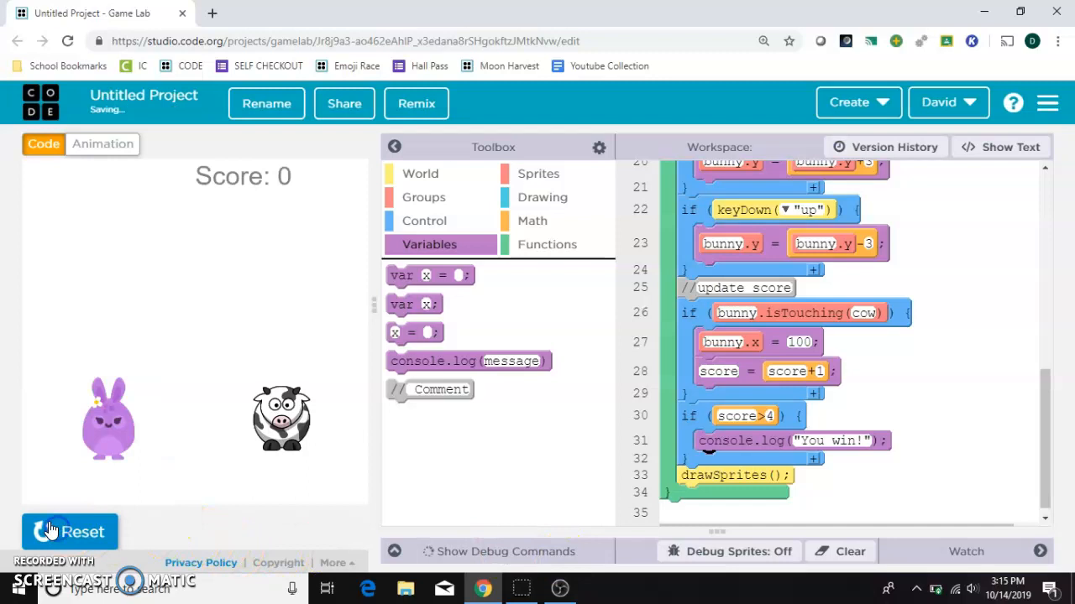
click(70, 531)
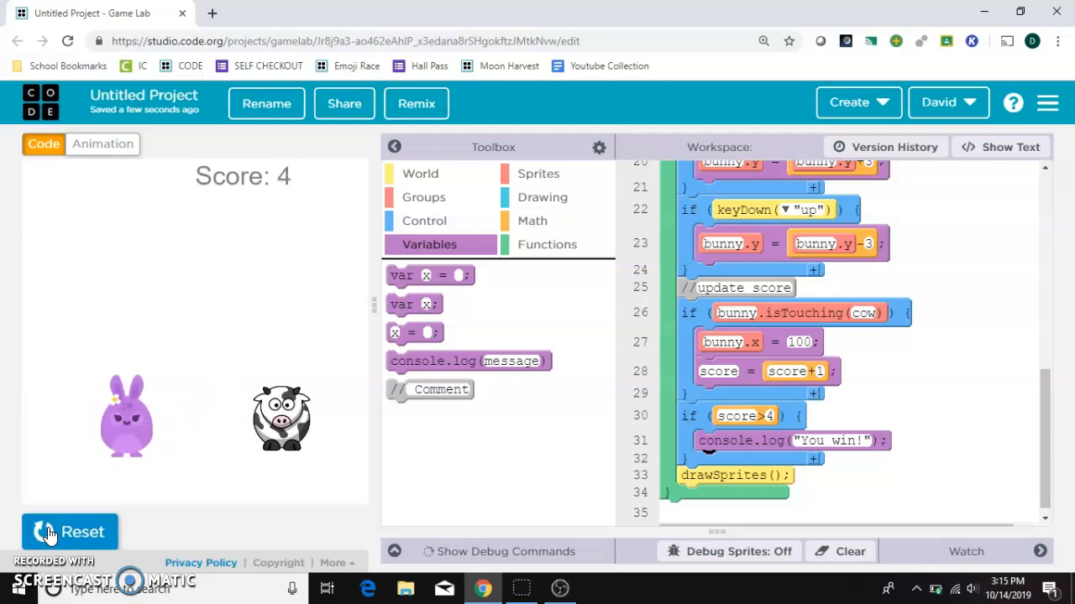
click(503, 551)
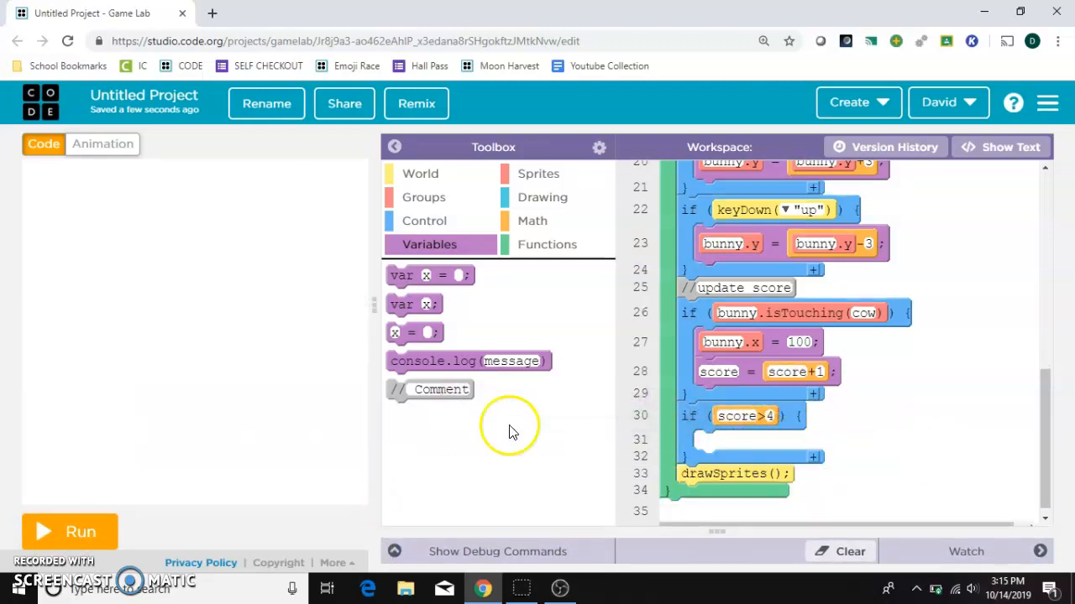
mouse_move(576, 164)
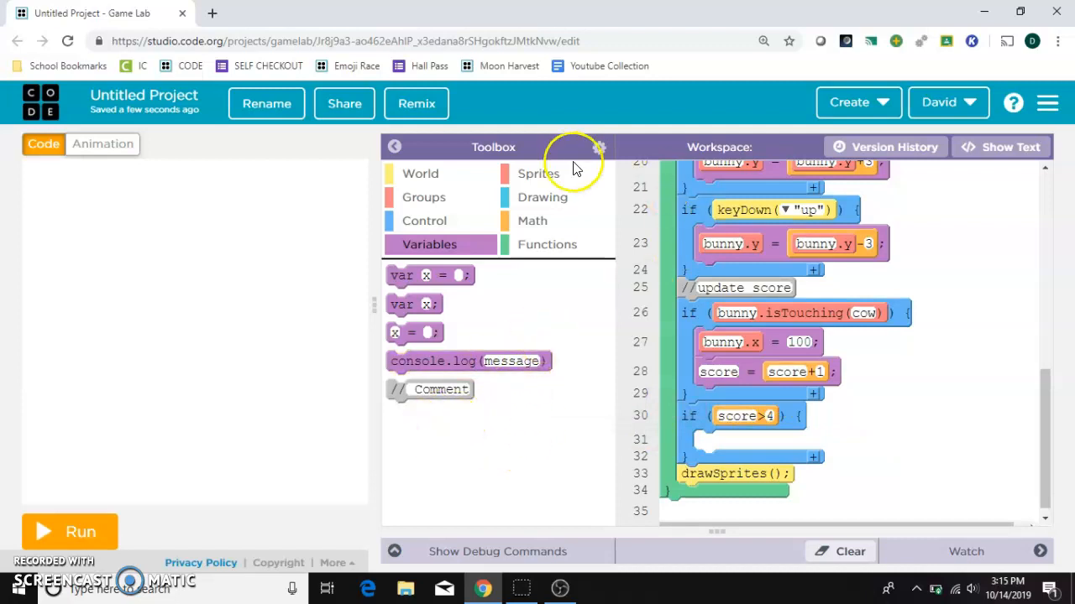
Put text("You win!", 0, 15) from Drawing into the score > 4 block
click(538, 174)
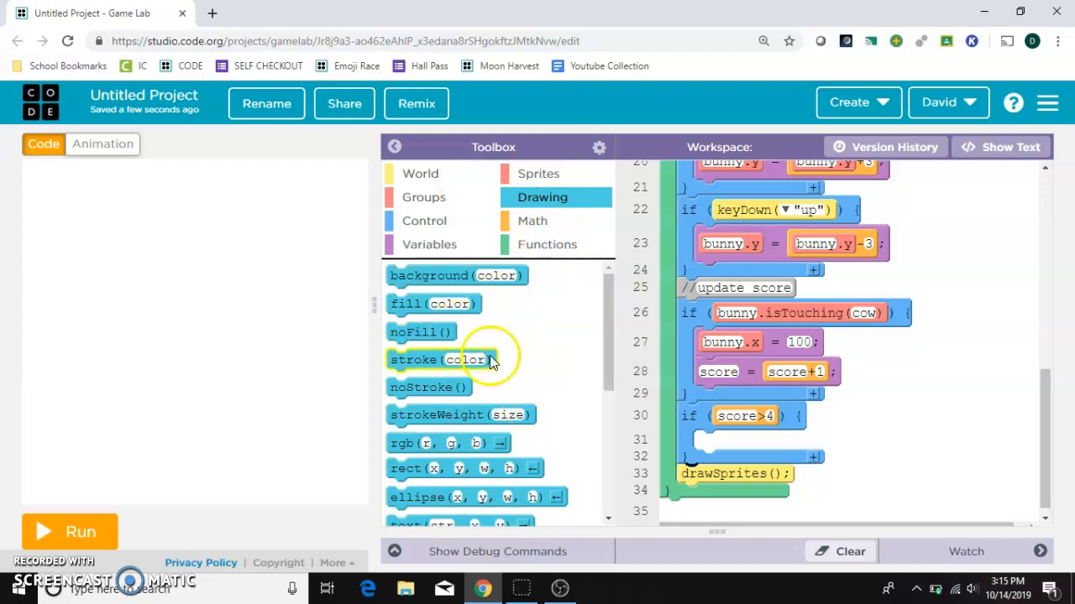
scroll(down, 3)
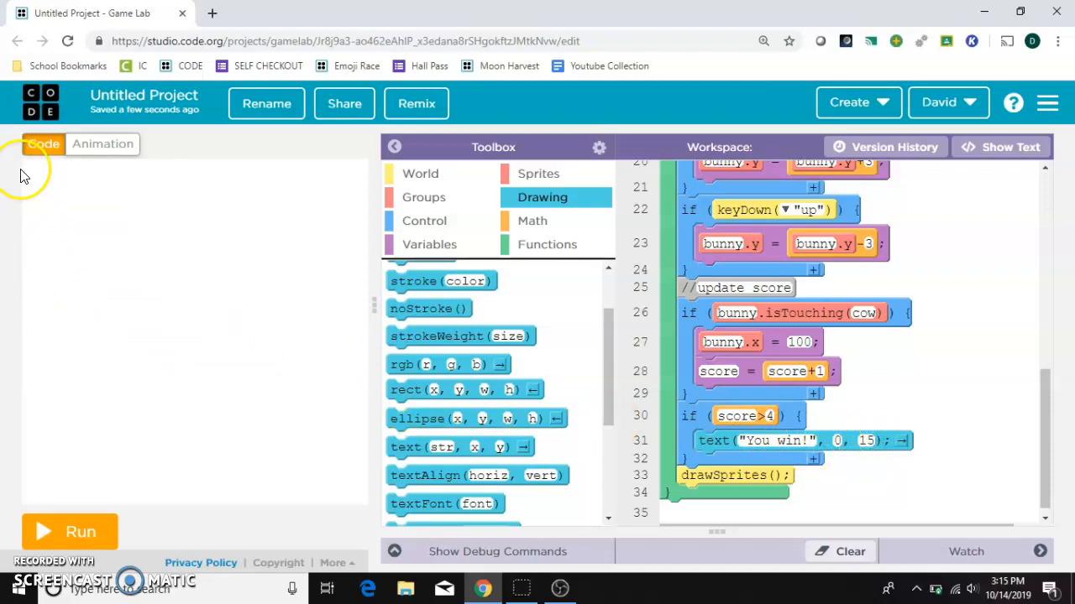
mouse_move(860, 460)
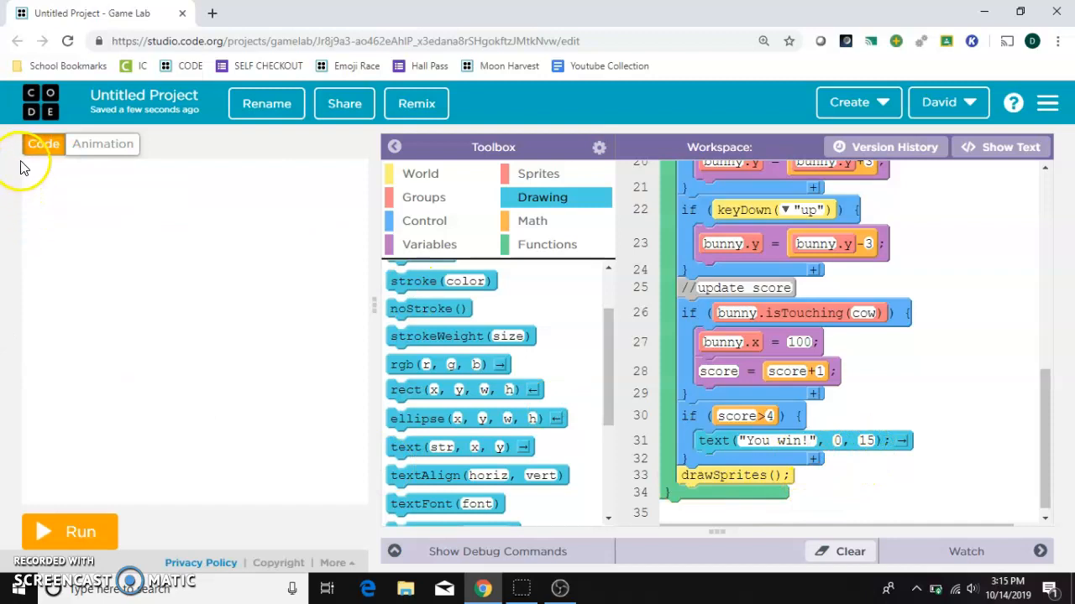
mouse_move(22, 174)
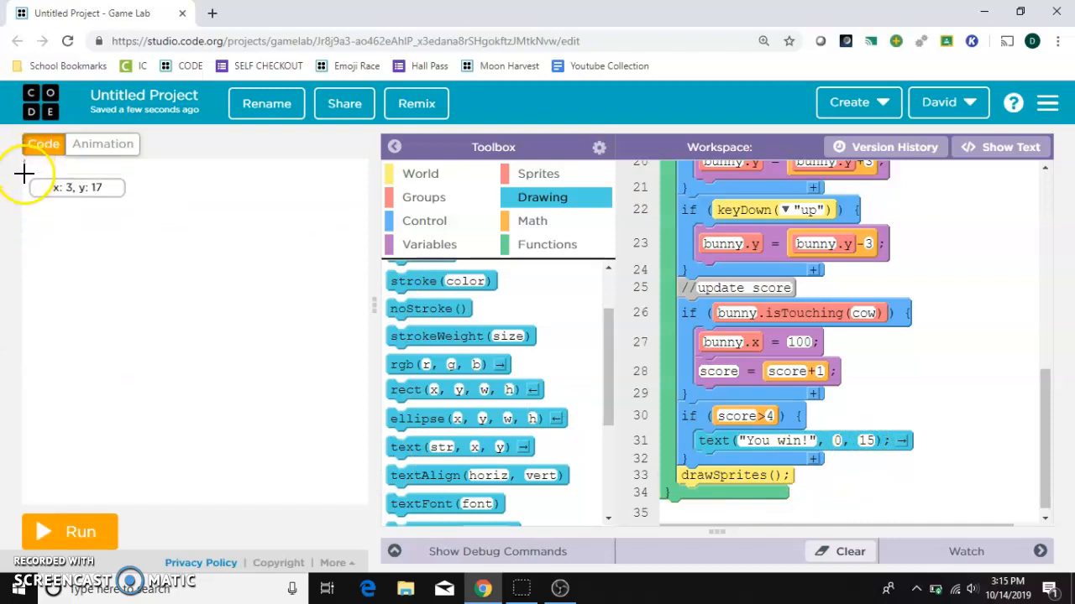
mouse_move(719, 269)
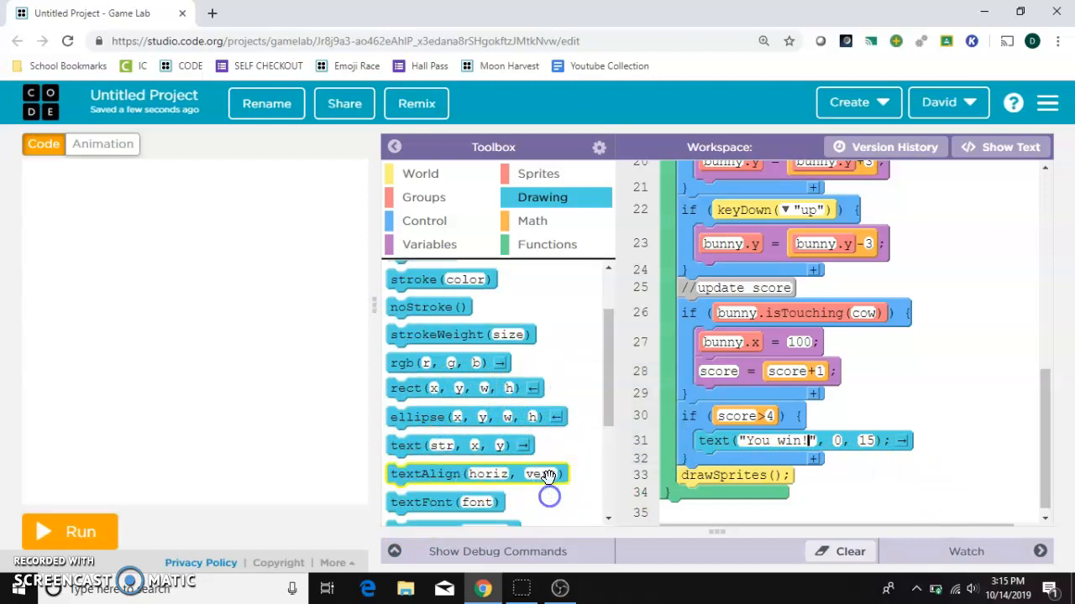
Add textSize(30) before the win text and move it to 175, 175
scroll(down, 3)
text(175)
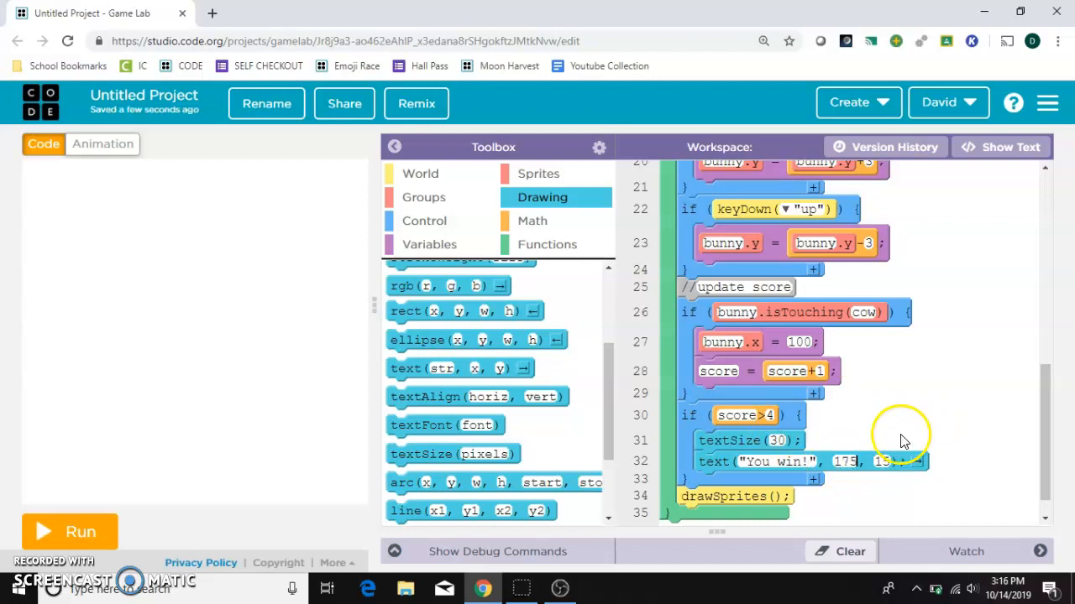
mouse_move(326, 273)
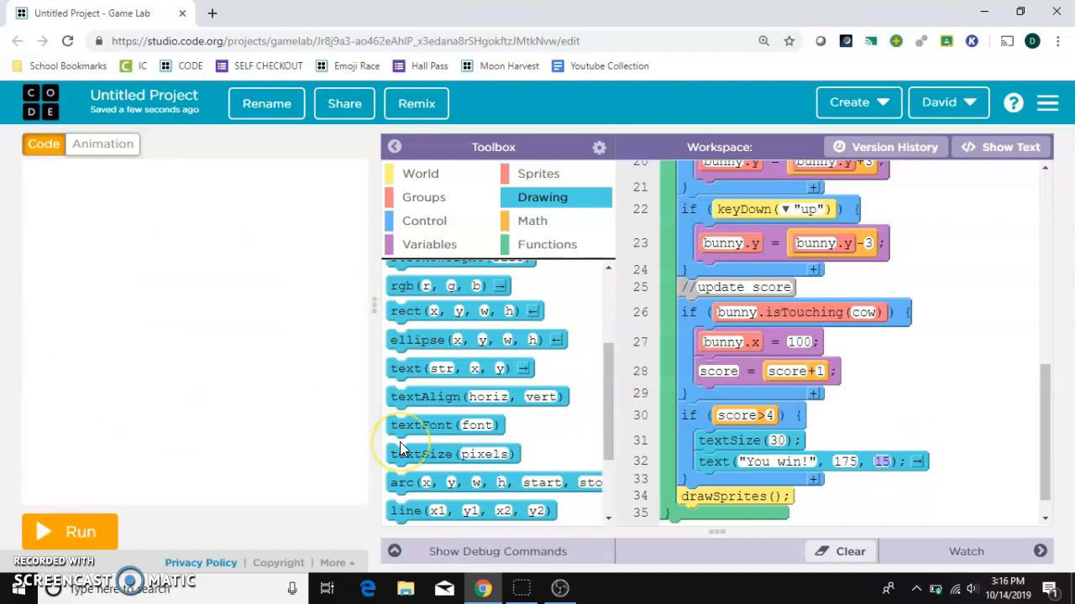
mouse_move(402, 445)
text(175)
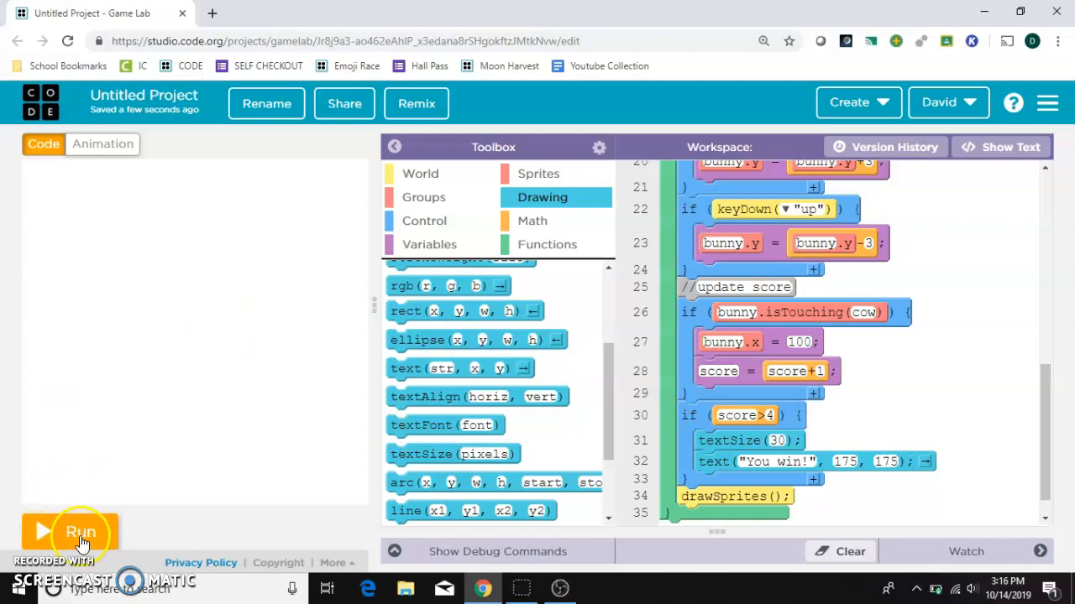
Run the game to Score: 7, showing a large centered You win! message
click(80, 531)
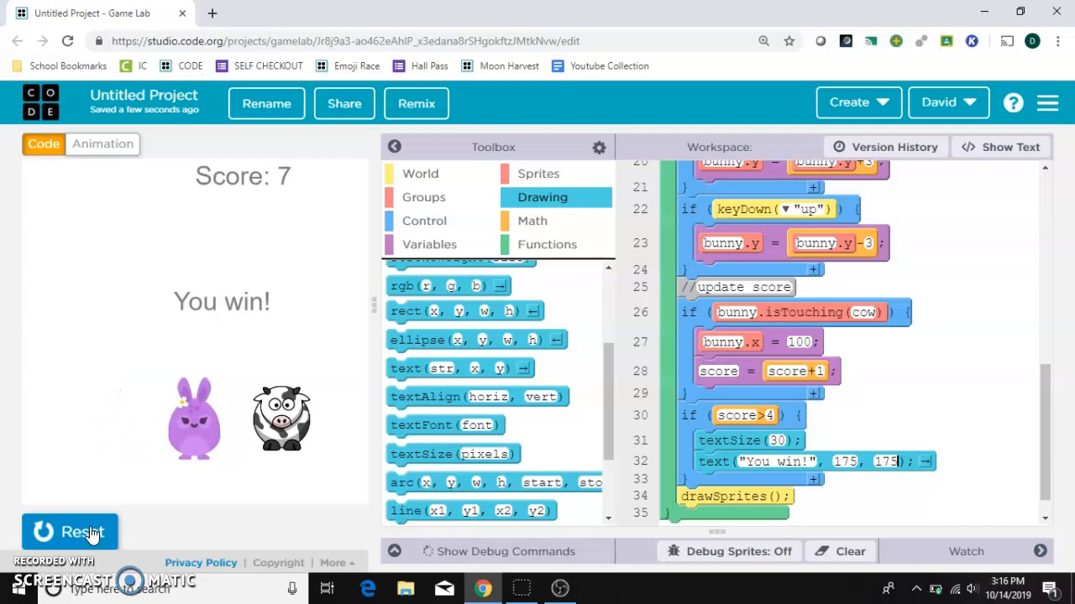
mouse_move(133, 401)
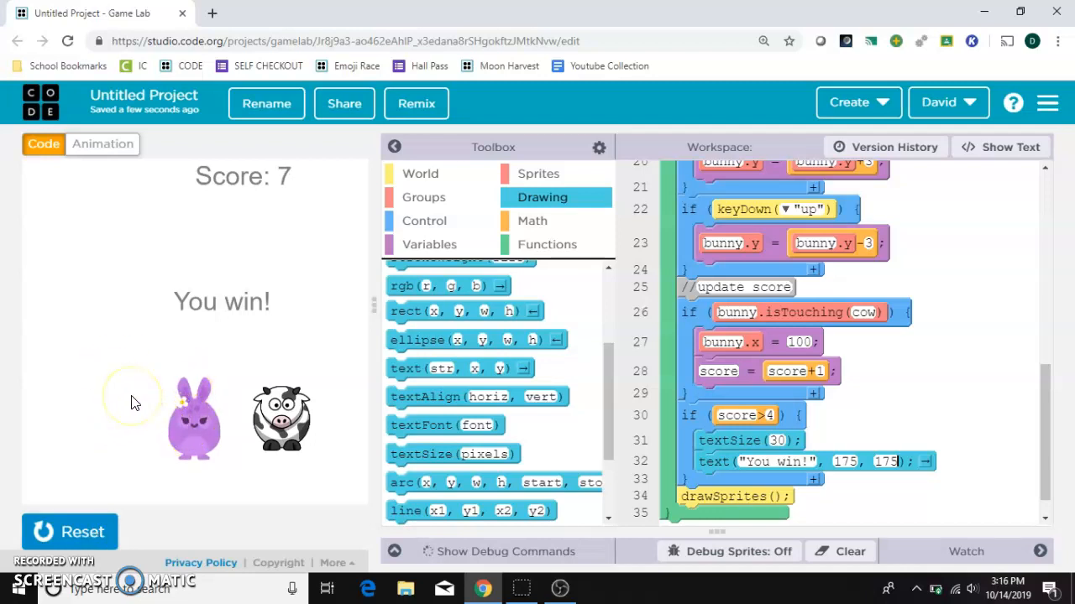
mouse_move(122, 430)
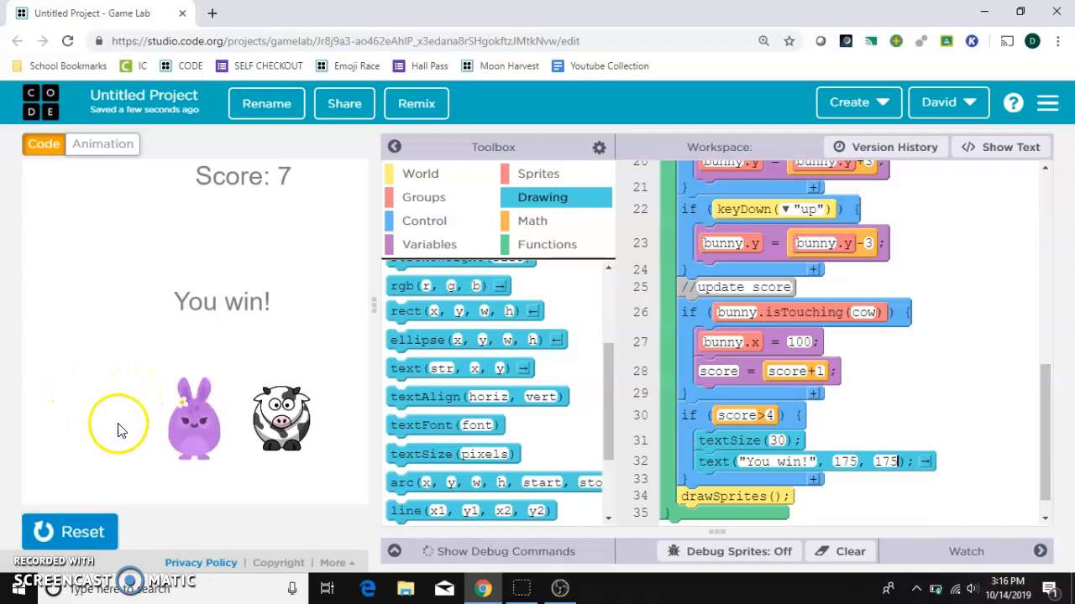
mouse_move(246, 357)
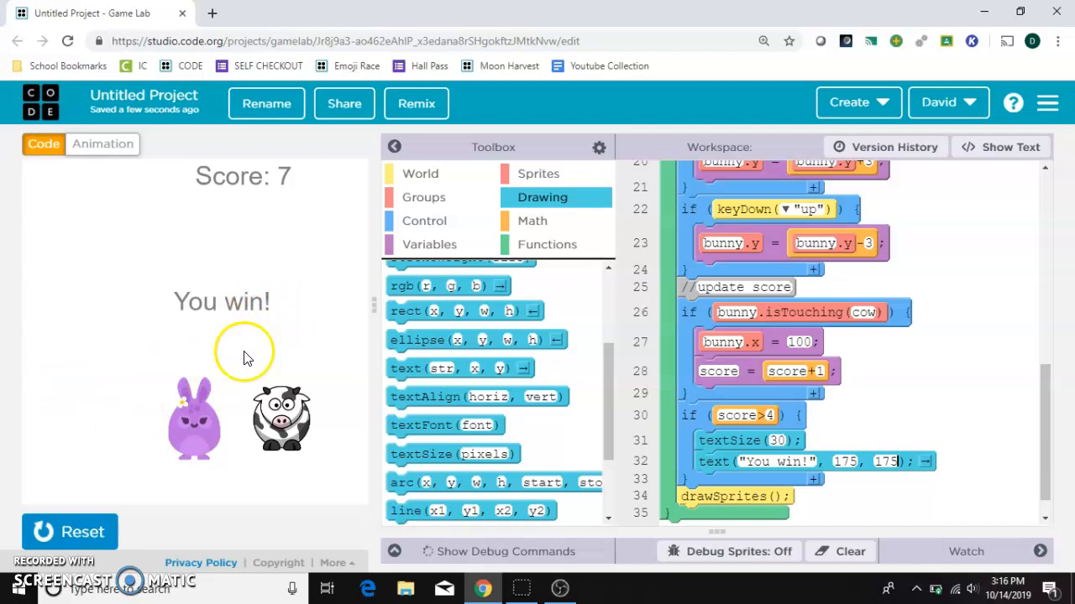
mouse_move(223, 436)
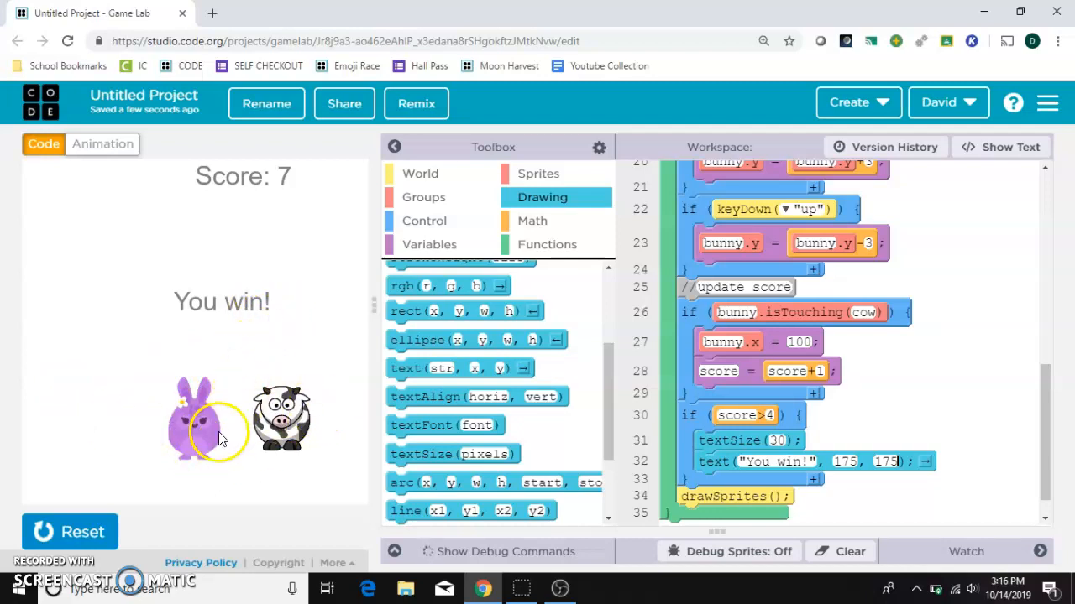
Add cow.visible and bunny.visible blocks, both set to false, inside the score > 4 block
click(538, 174)
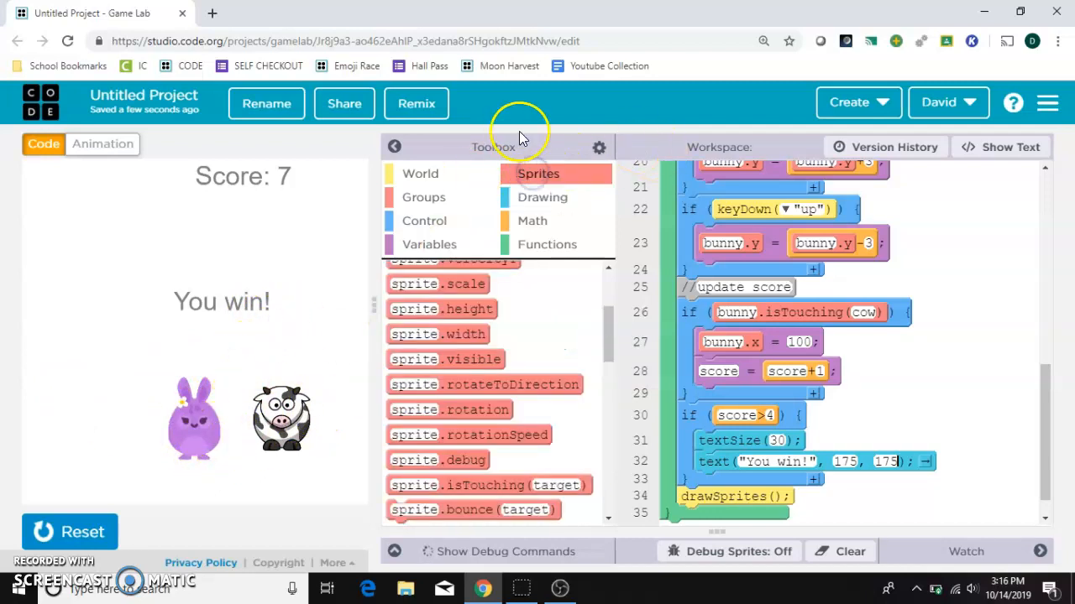
mouse_move(520, 365)
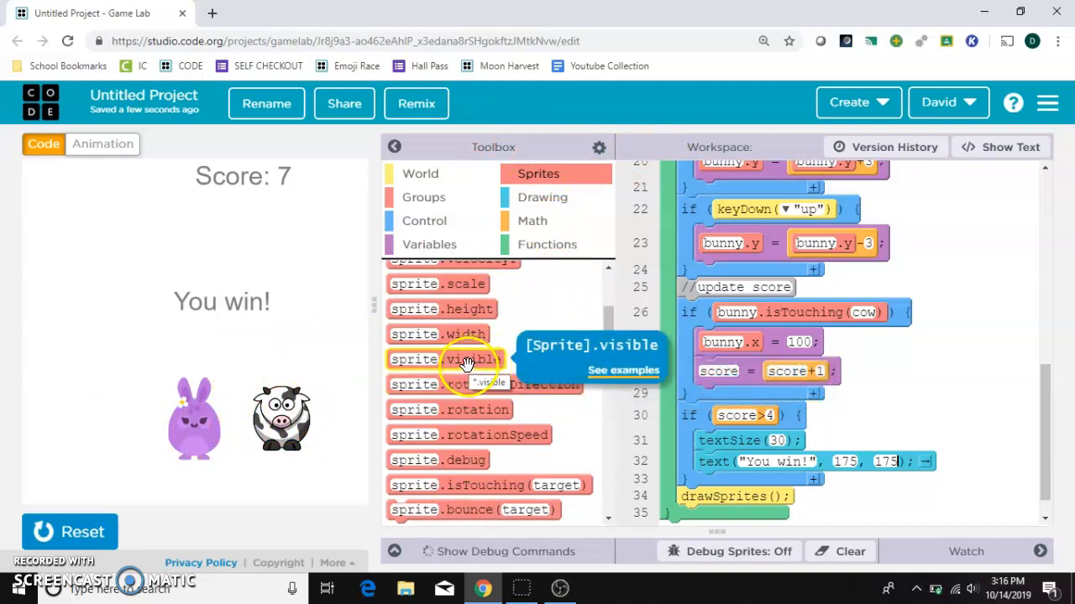
drag(445, 359, 755, 481)
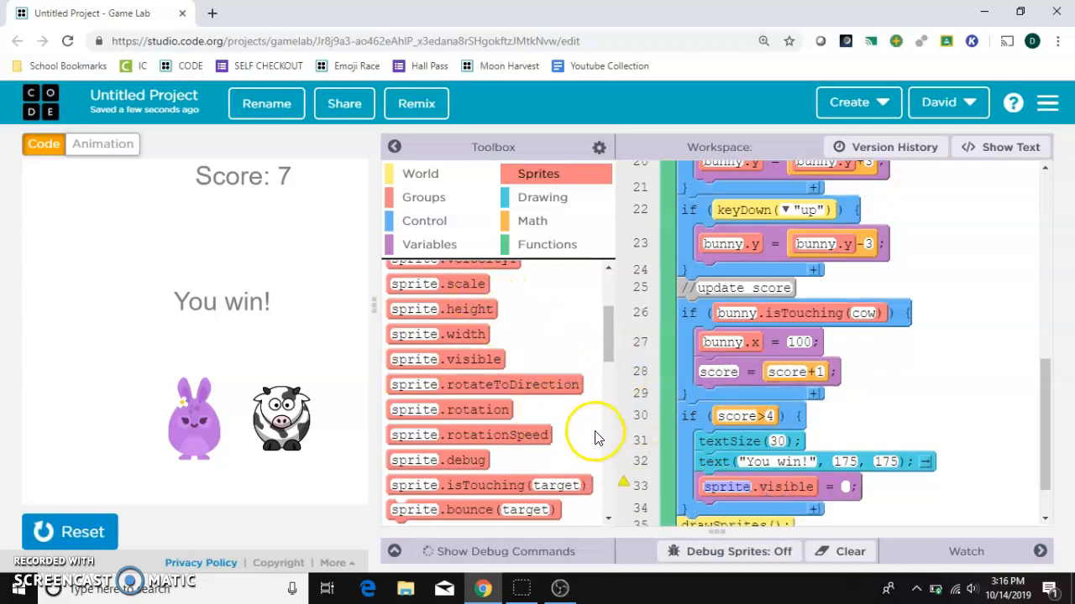
scroll(up, 3)
text(cow)
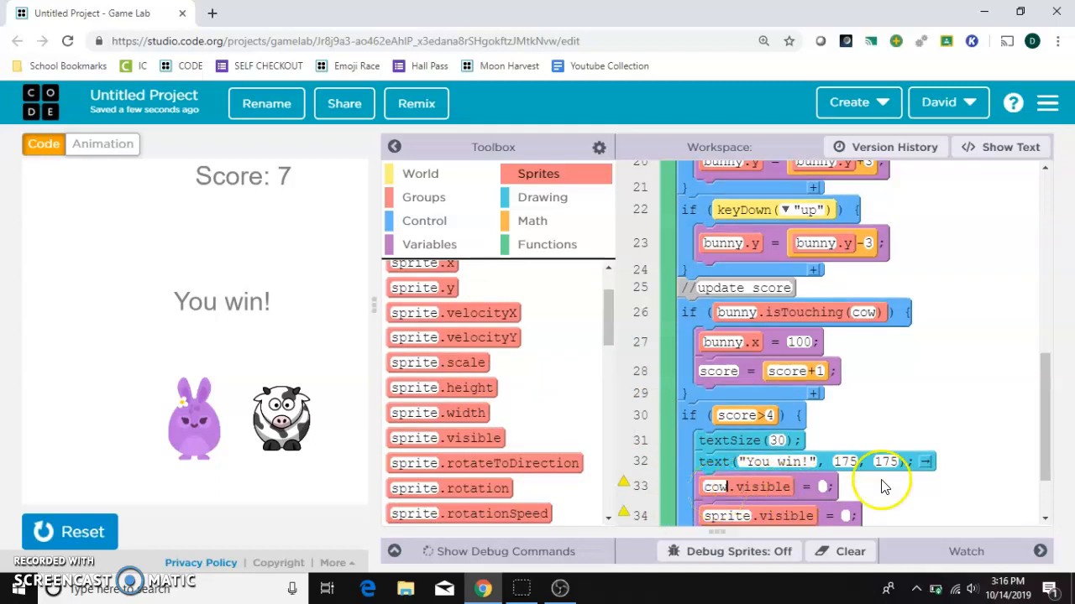
scroll(down, 3)
text(false)
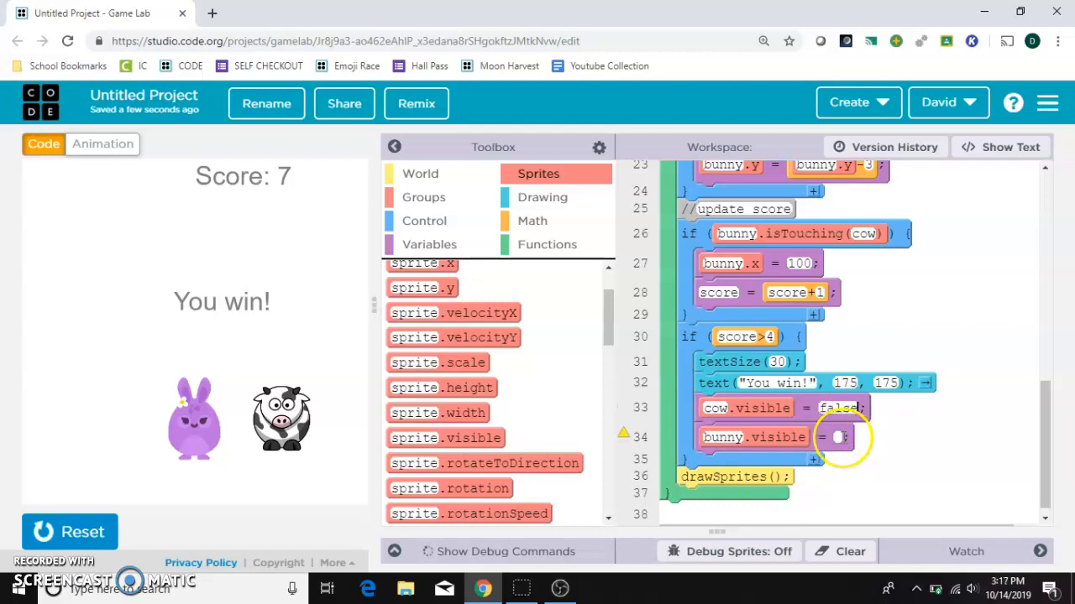
click(839, 437)
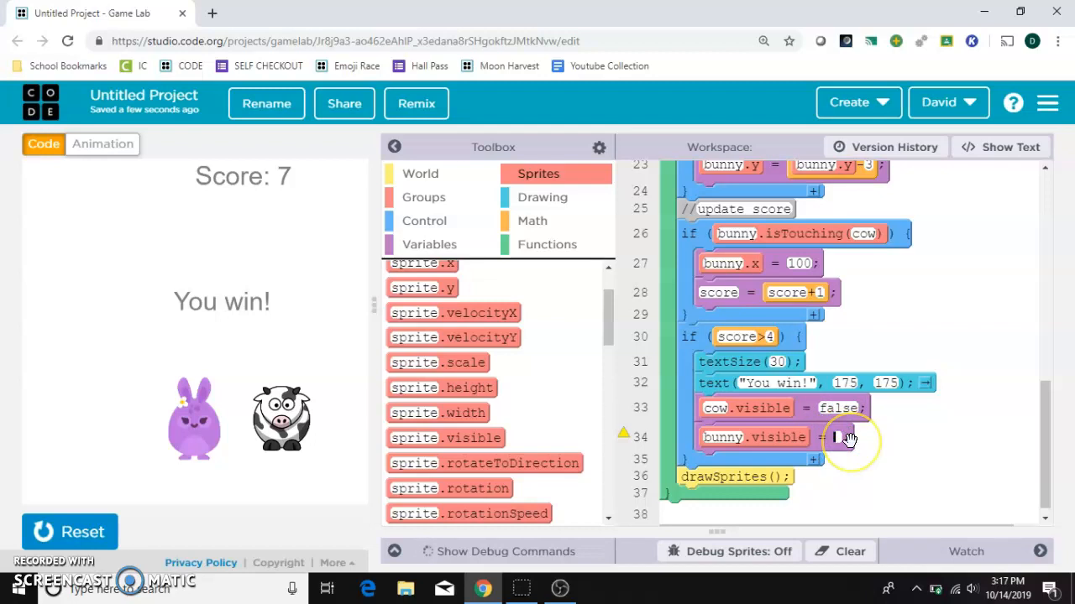
text(false)
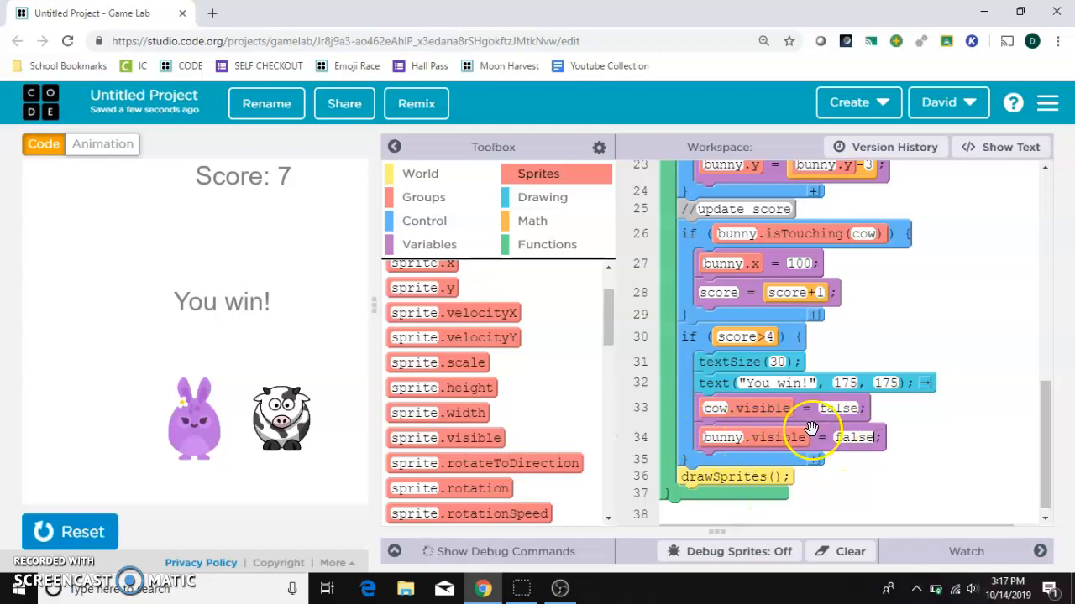
click(69, 531)
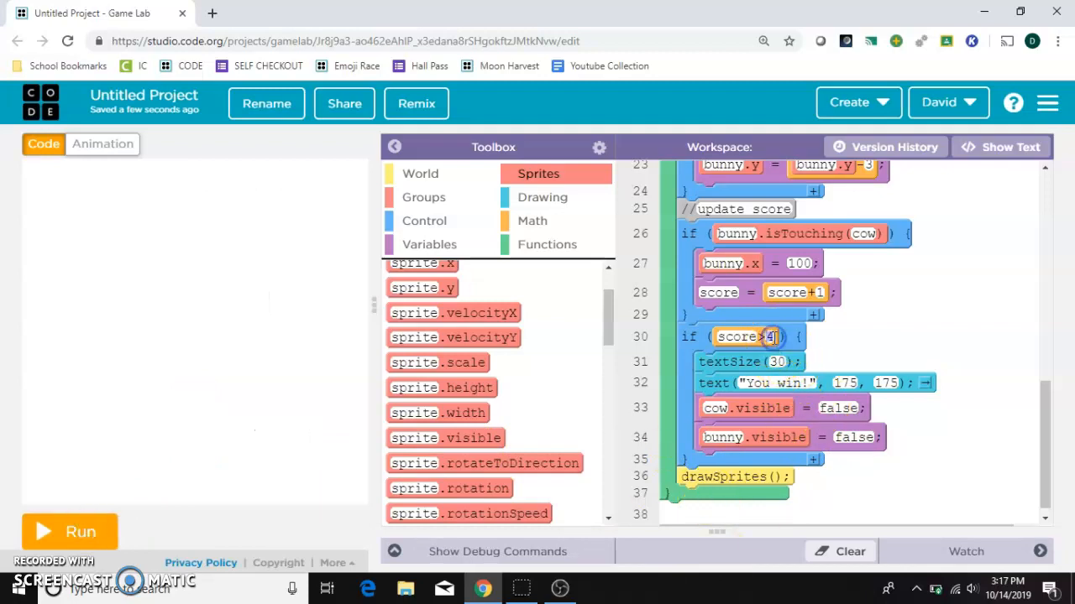
mouse_move(776, 327)
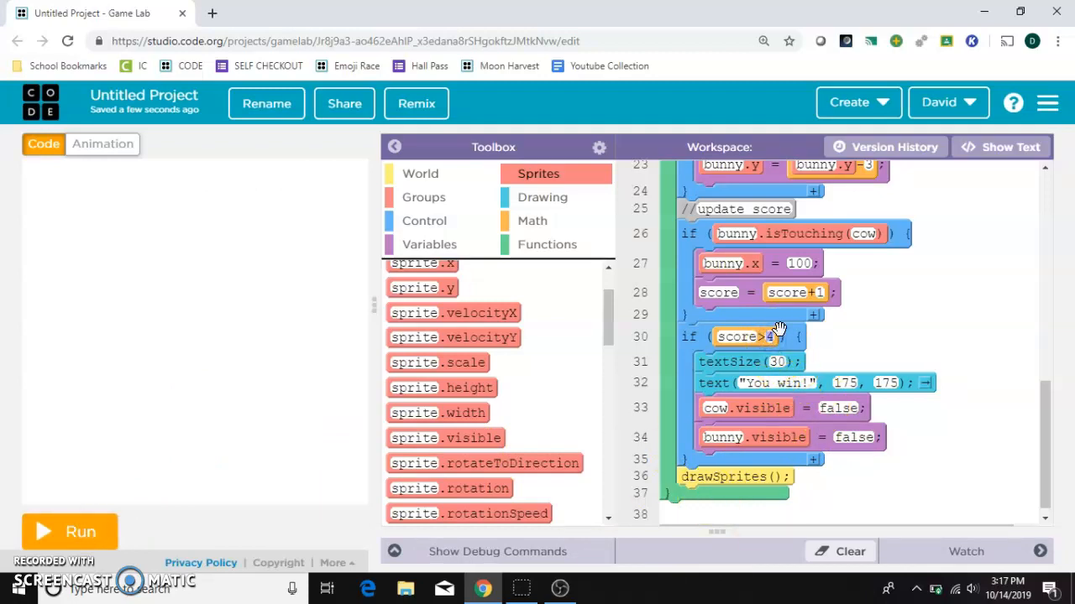